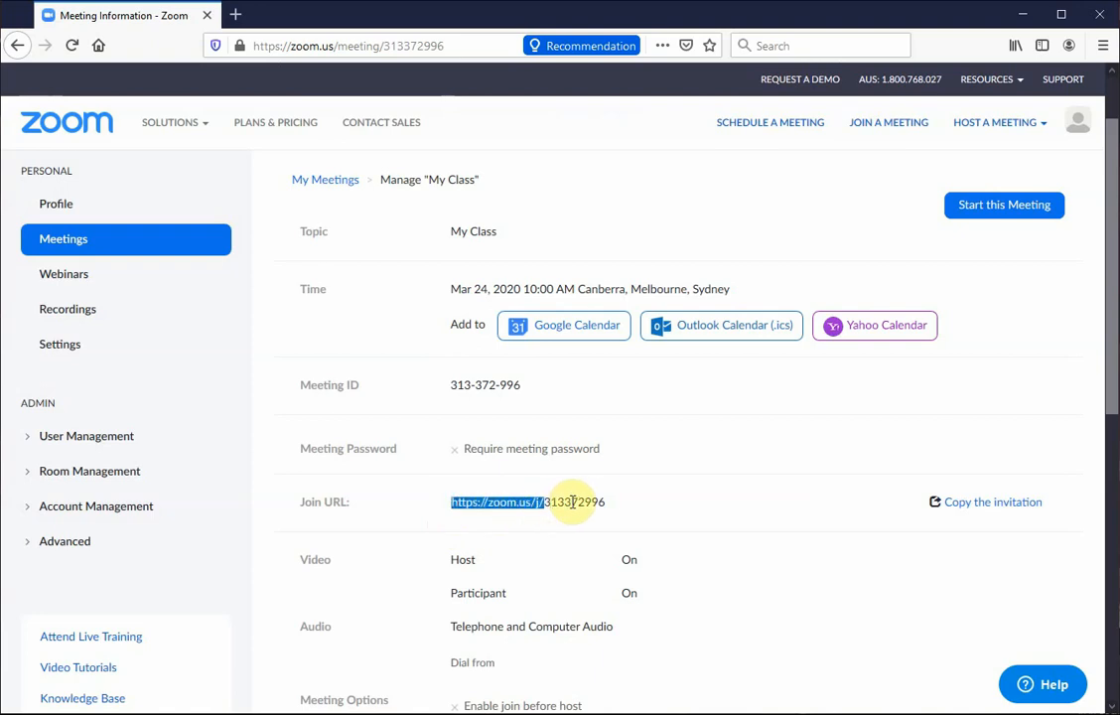
Step: Copy the Join URL of the My Class Zoom meeting
{"action": "right_click", "coordinate": [572, 500]}
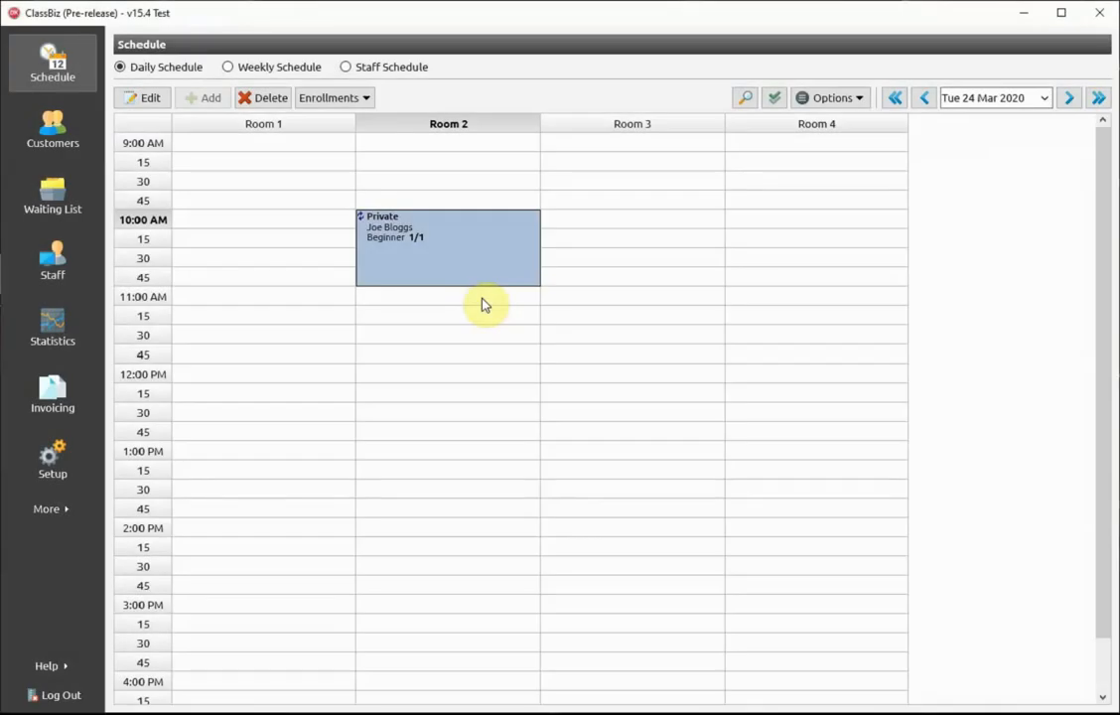
{"action": "mouse_move", "coordinate": [485, 266]}
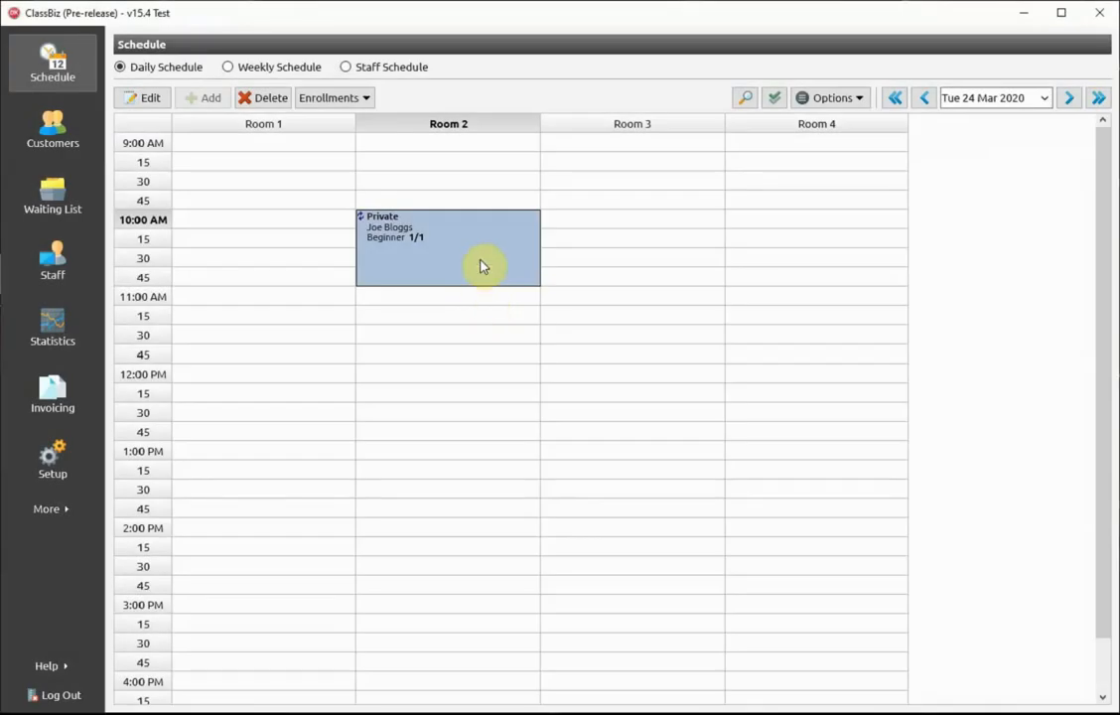
Step: Edit the 10:00 AM Room 2 private class and show its Class Options
{"action": "double_click", "coordinate": [449, 246]}
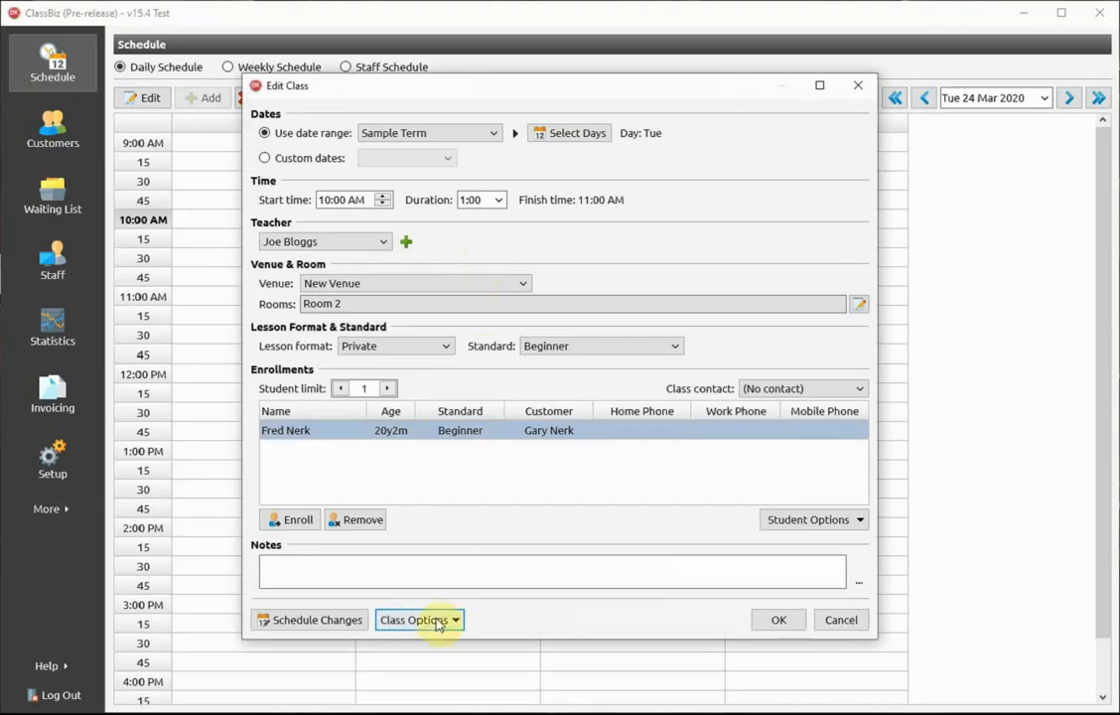
{"action": "left_click", "coordinate": [414, 619]}
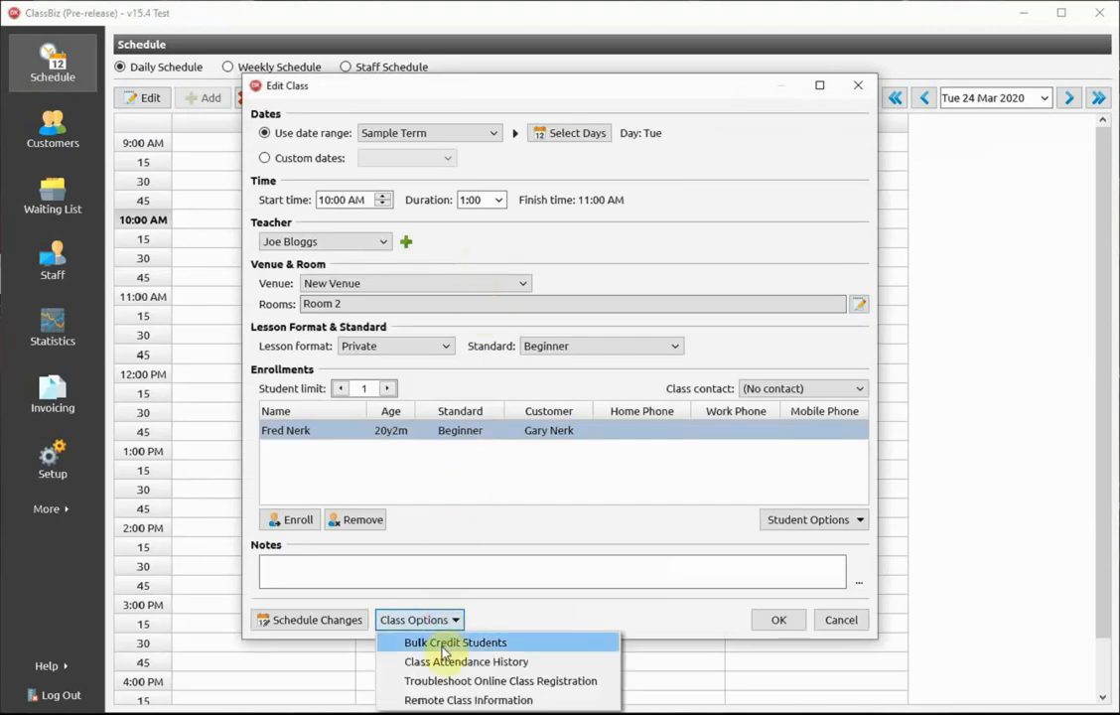
{"action": "left_click", "coordinate": [467, 698]}
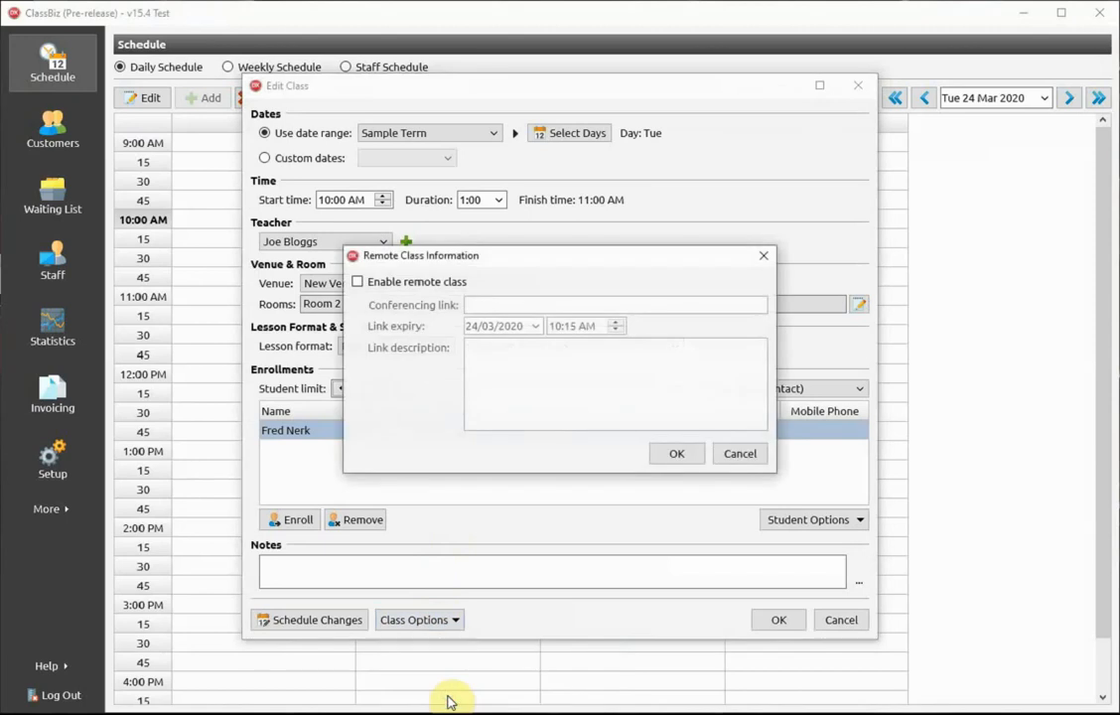
{"action": "mouse_move", "coordinate": [461, 429]}
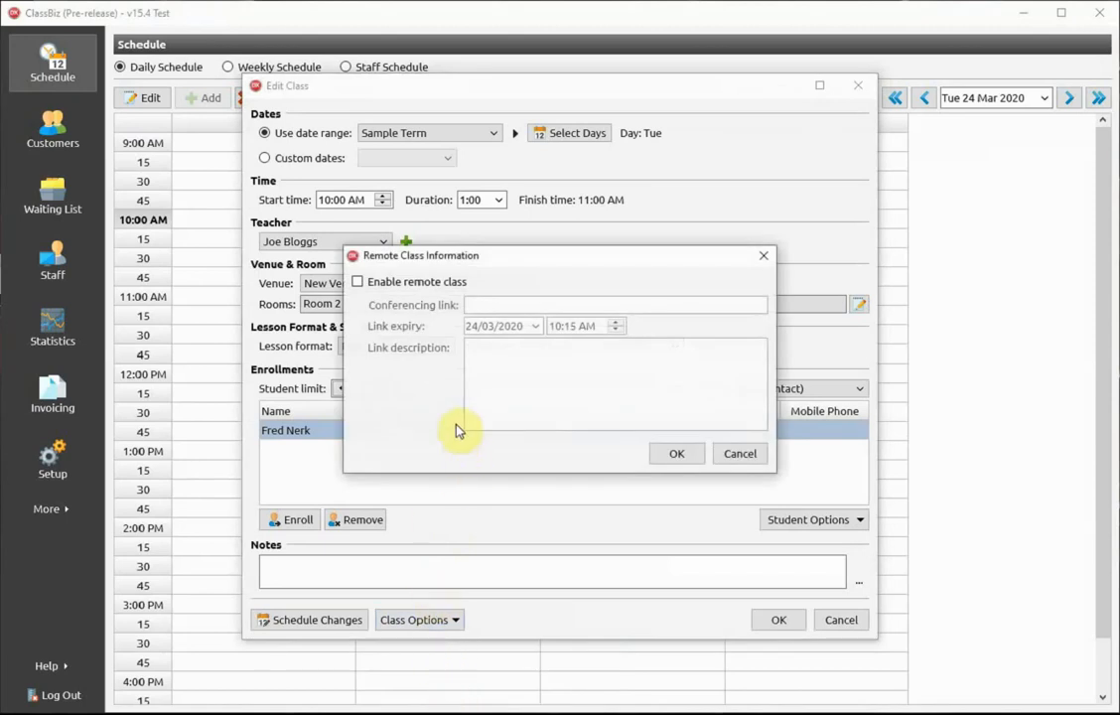
{"action": "left_click", "coordinate": [355, 282]}
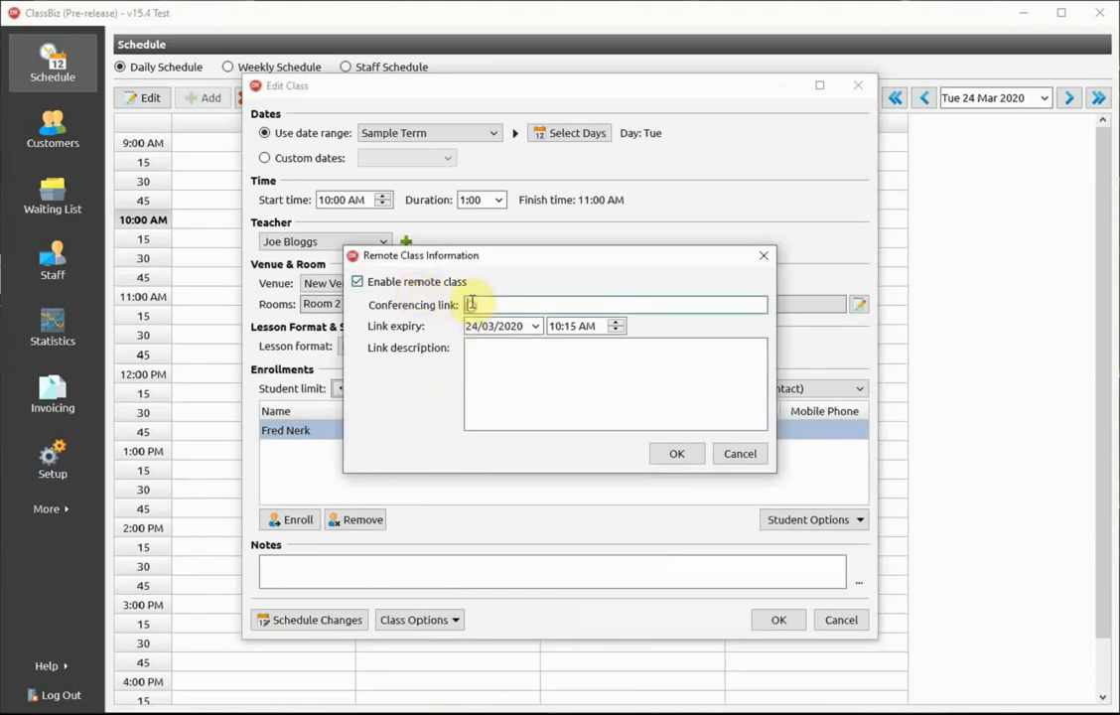
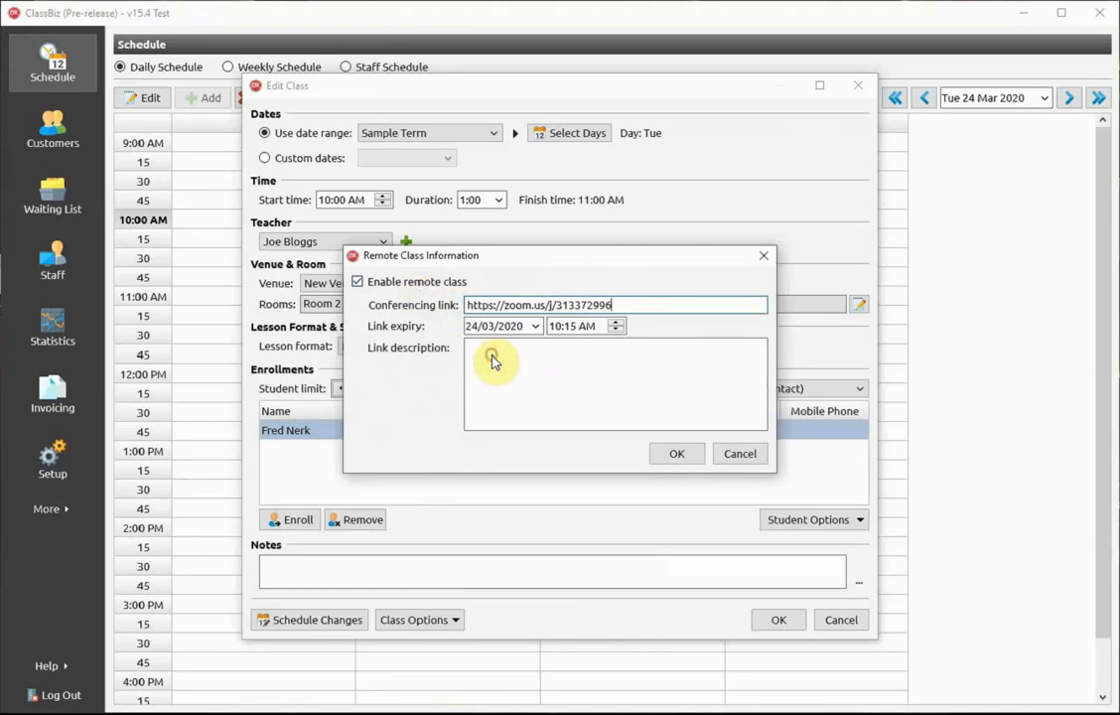
{"action": "mouse_move", "coordinate": [591, 338]}
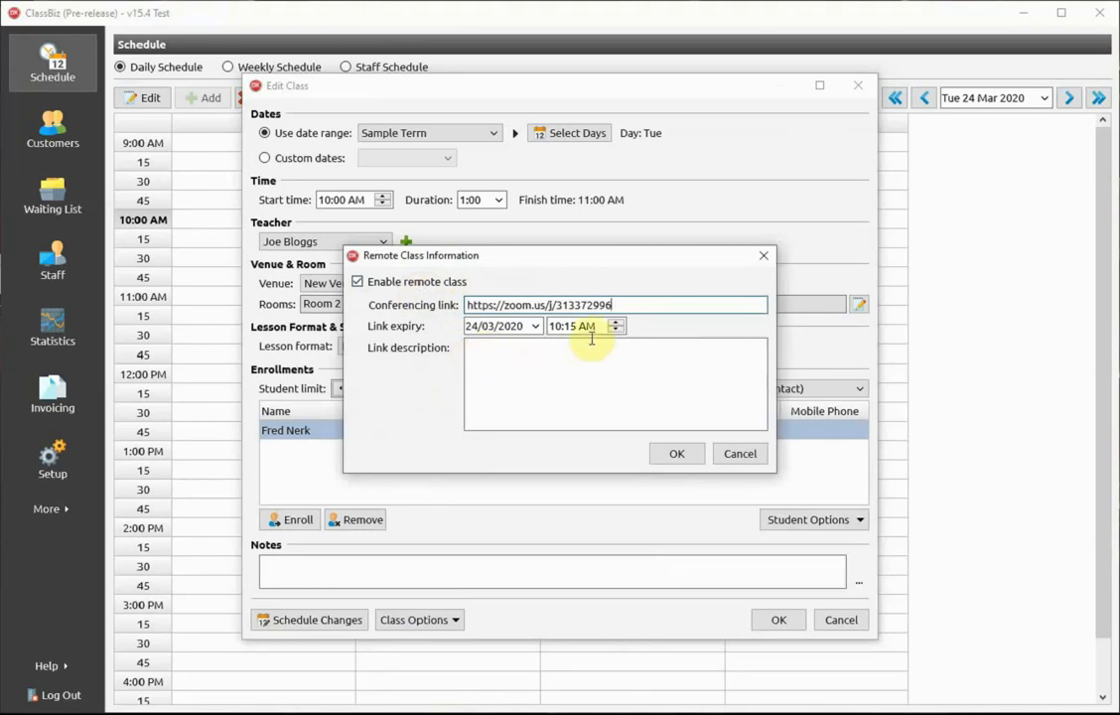
{"action": "mouse_move", "coordinate": [633, 335]}
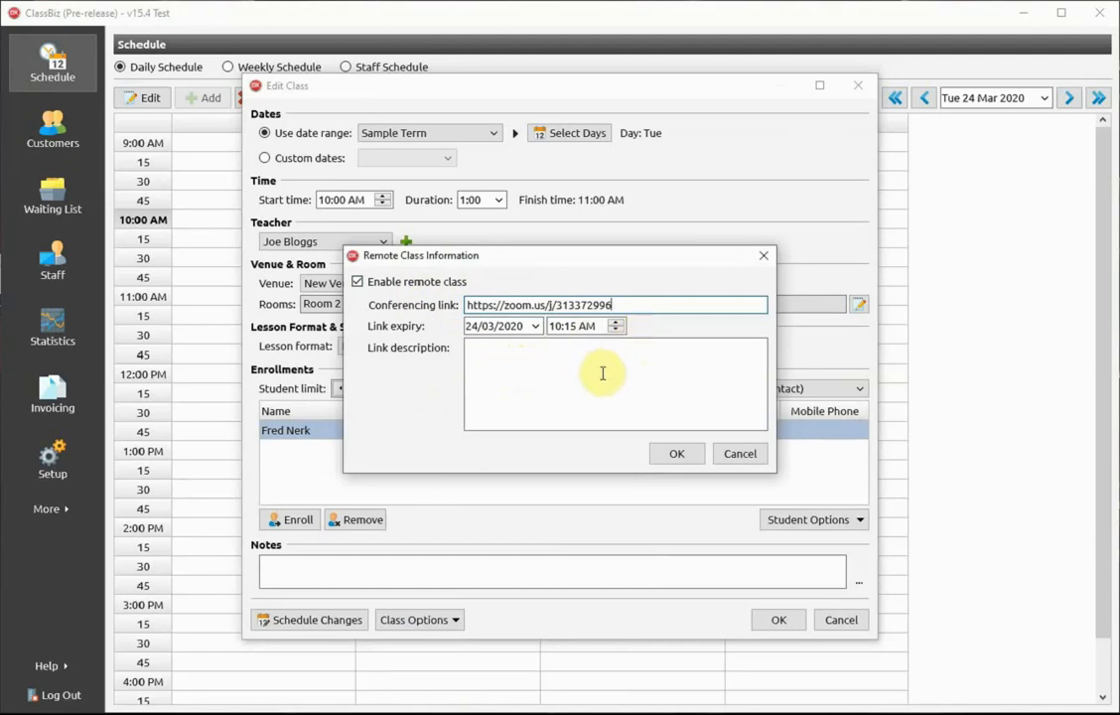
{"action": "type", "text": "My"}
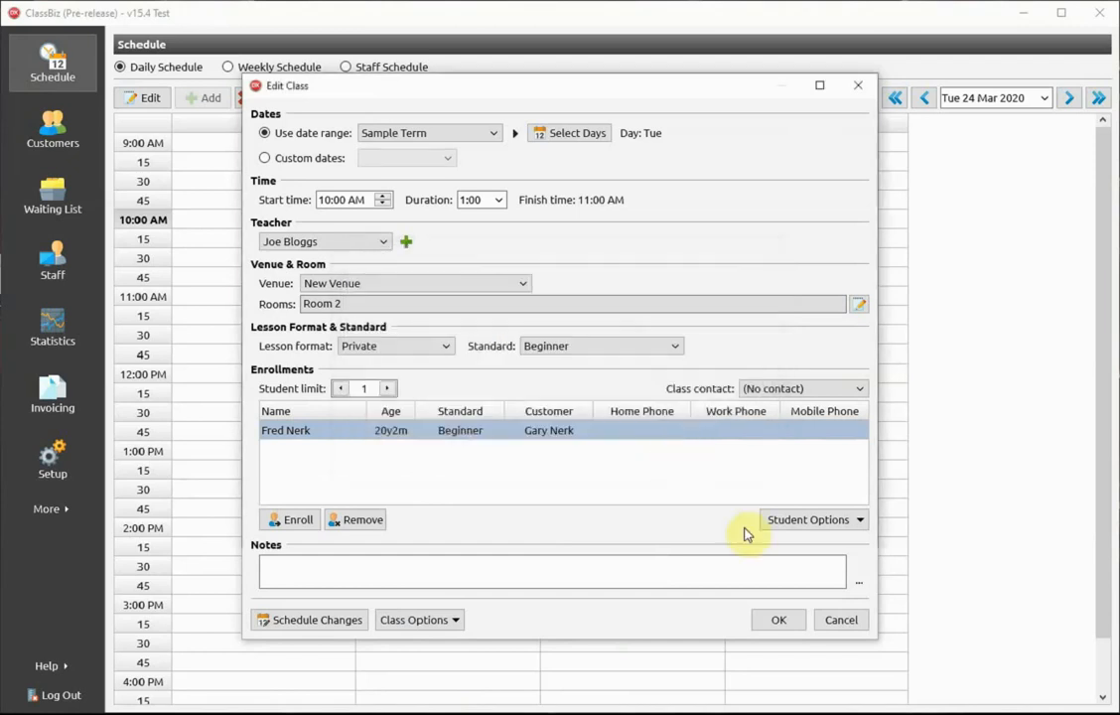
Step: Start a Class Information email to the student and select the whole template text
{"action": "left_click", "coordinate": [778, 619]}
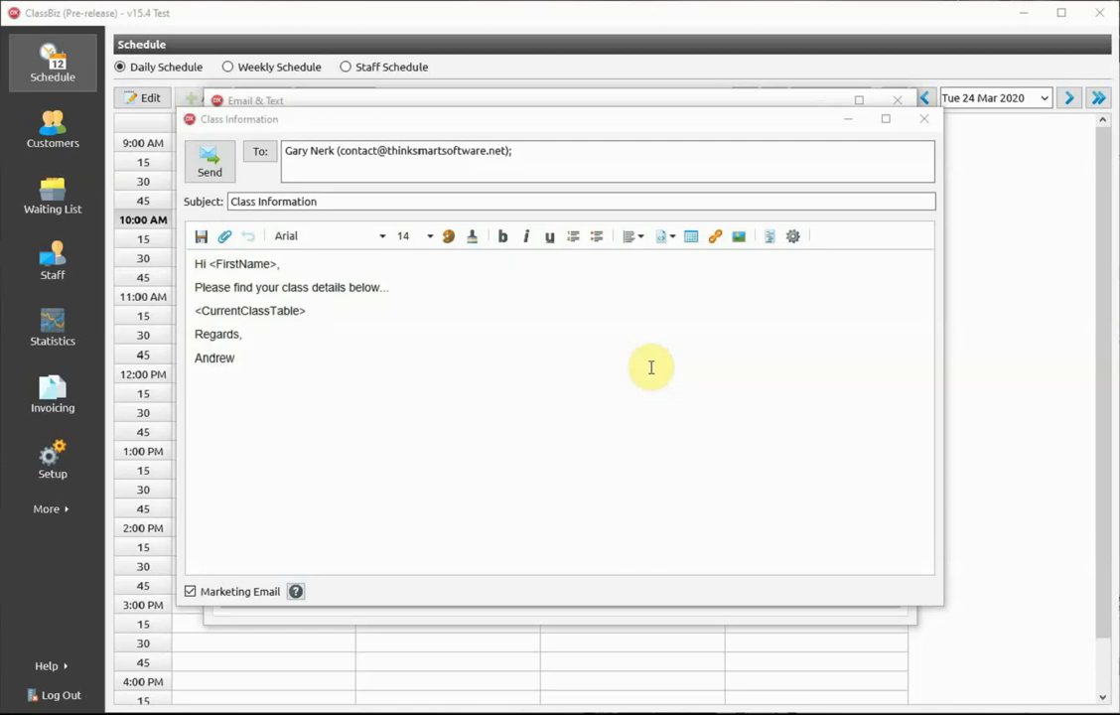
{"action": "mouse_move", "coordinate": [670, 242]}
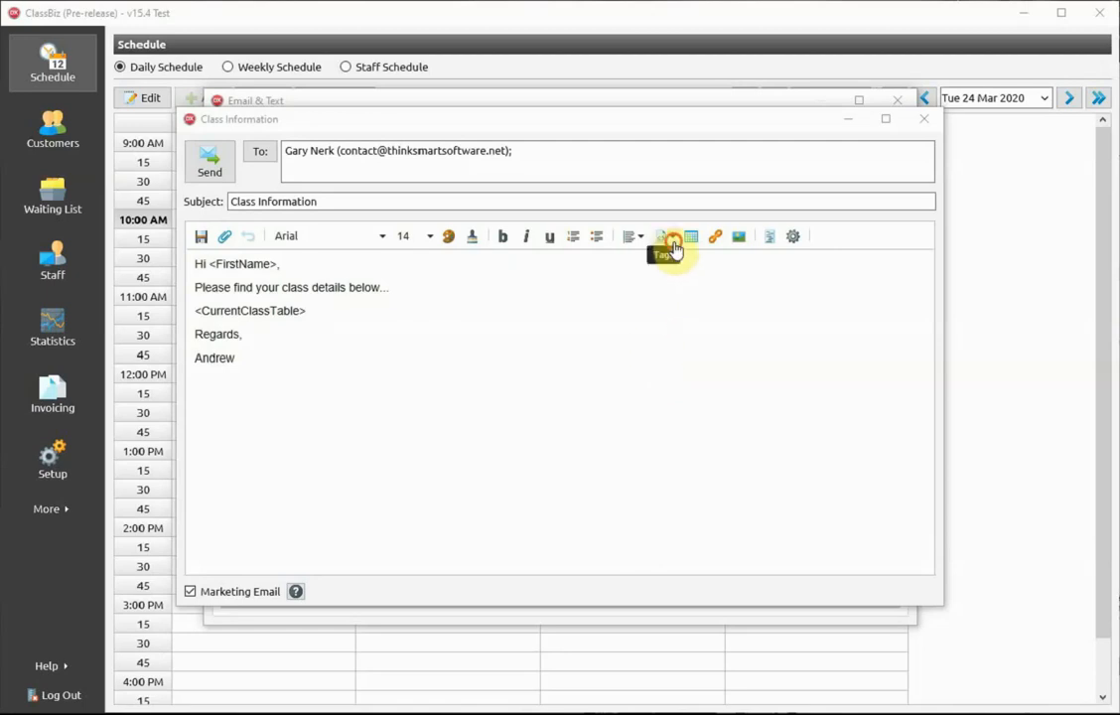
{"action": "left_click", "coordinate": [663, 236]}
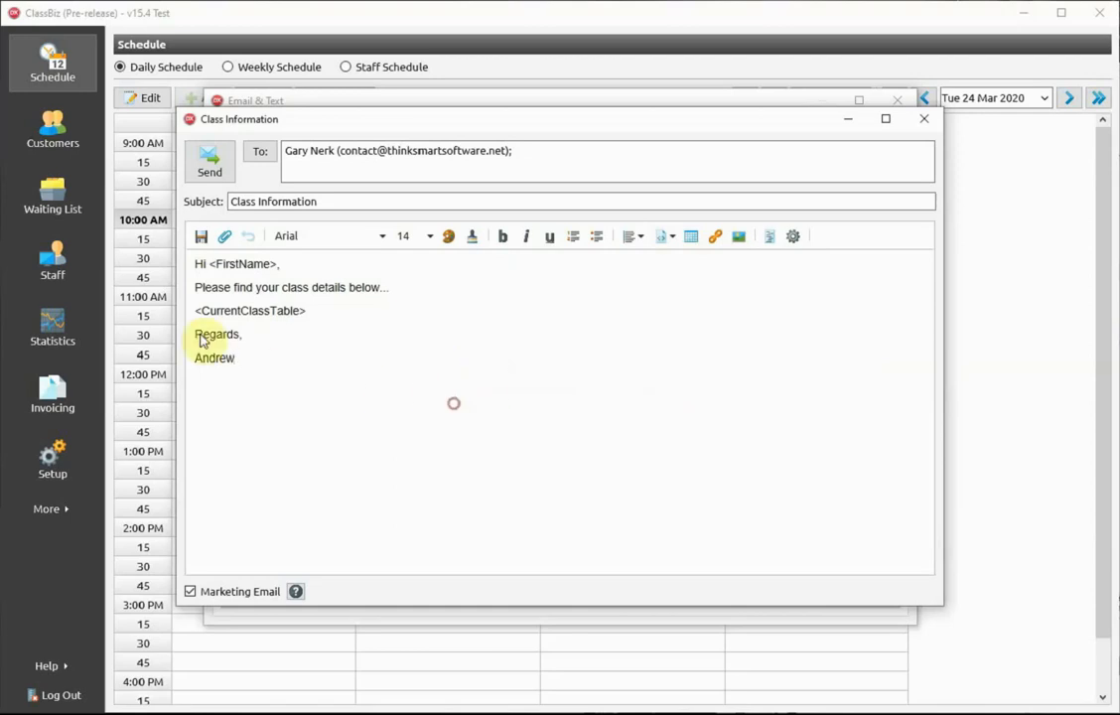
{"action": "key", "text": "ctrl+a"}
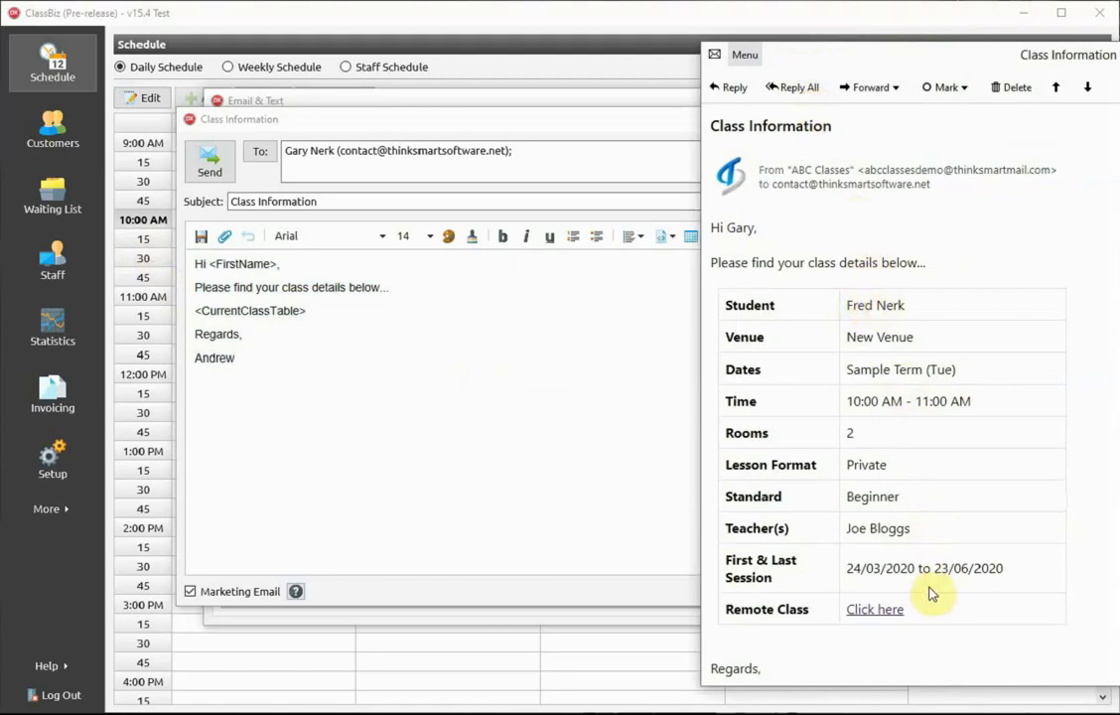
{"action": "mouse_move", "coordinate": [913, 587]}
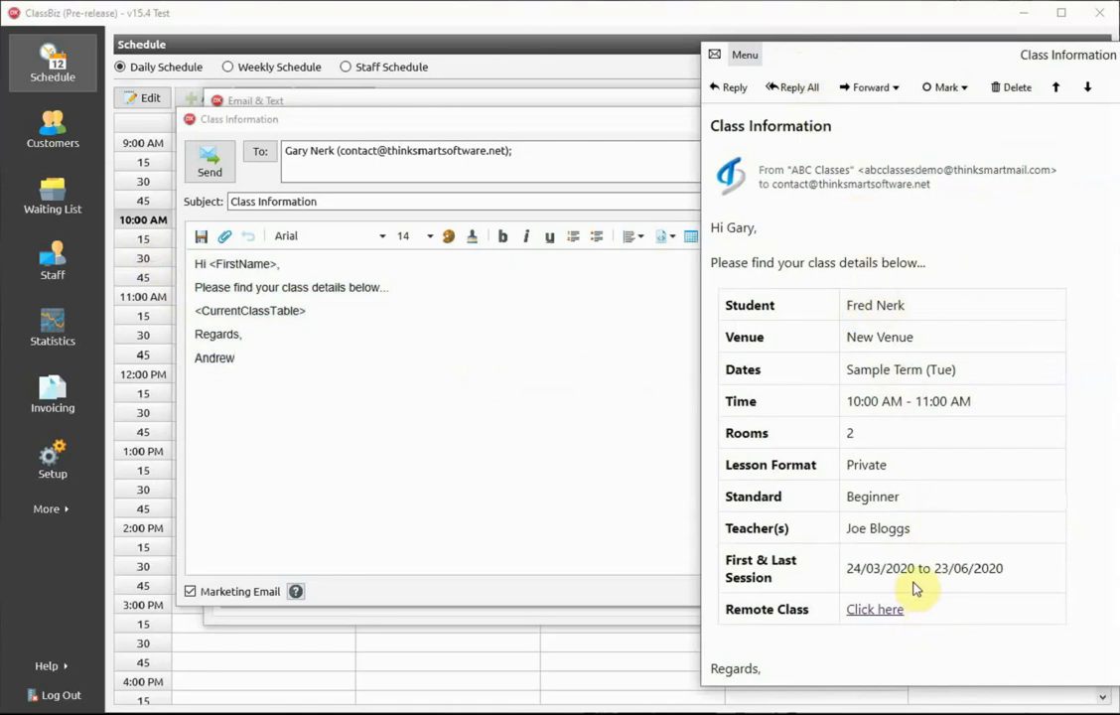
{"action": "mouse_move", "coordinate": [874, 609]}
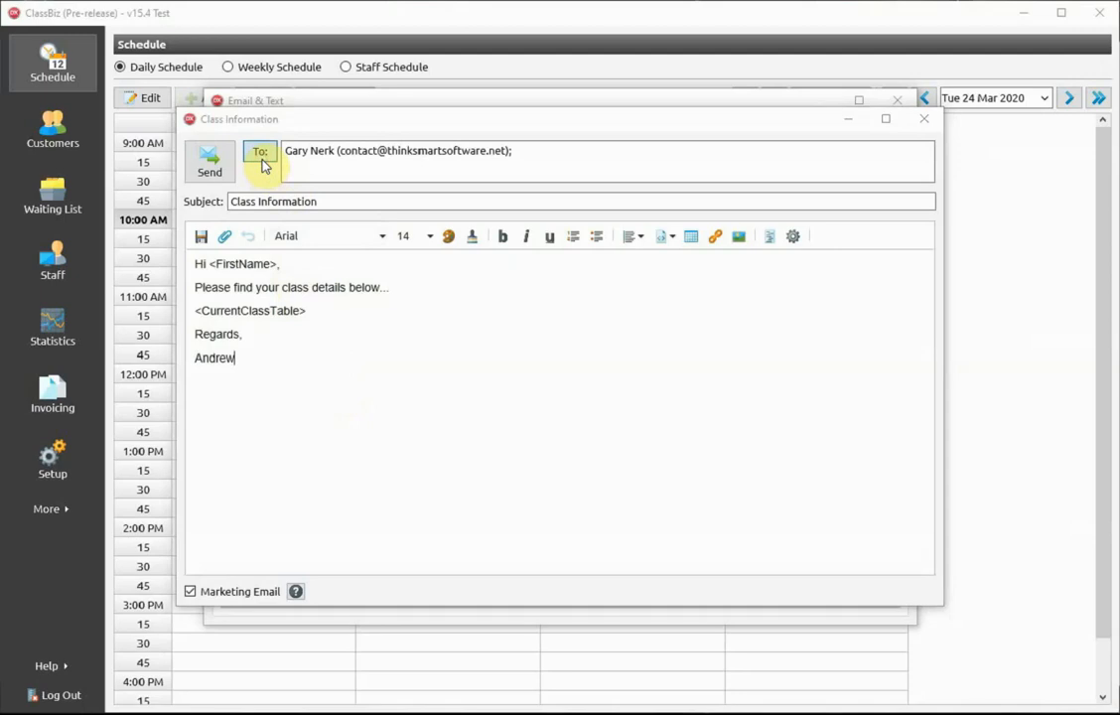
Step: Show the email's recipients filtered to the selected customer
{"action": "left_click", "coordinate": [258, 159]}
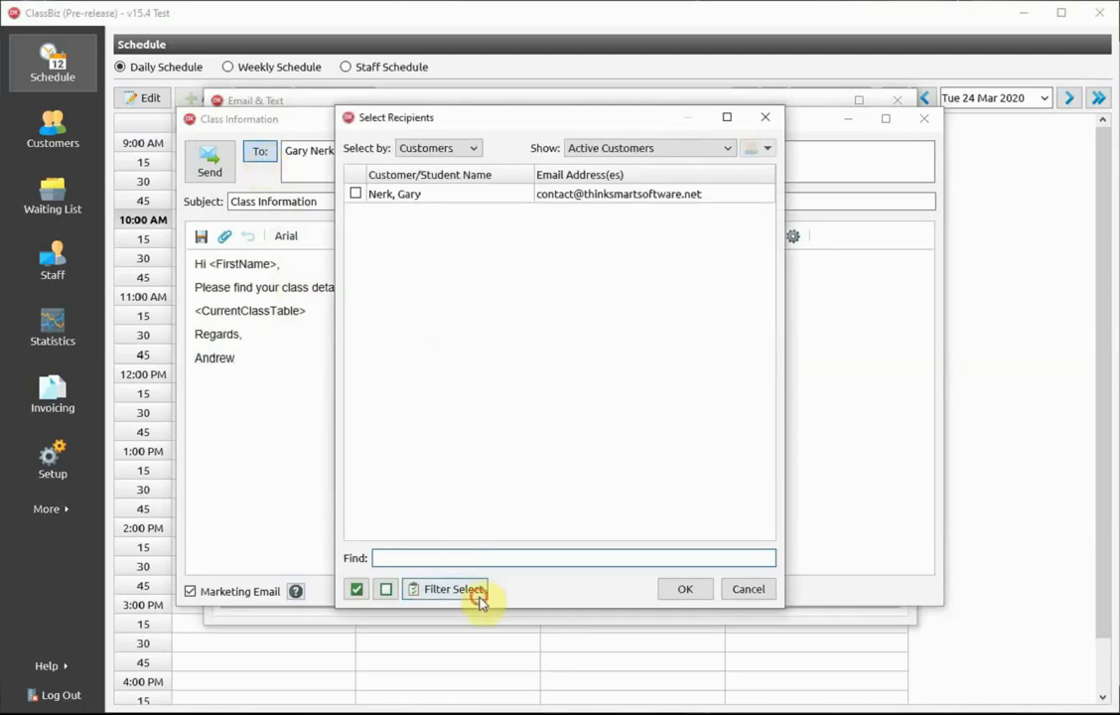
{"action": "left_click", "coordinate": [453, 587]}
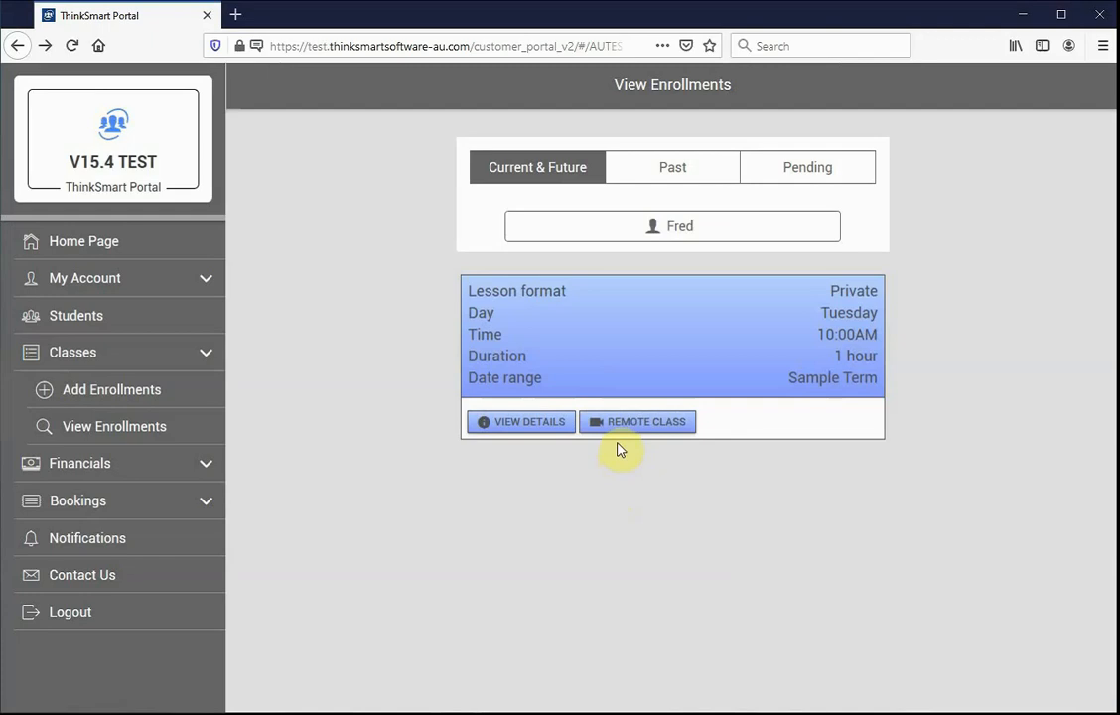
Step: Follow the Remote Class link and view details of the Tuesday private enrollment
{"action": "left_click", "coordinate": [520, 421]}
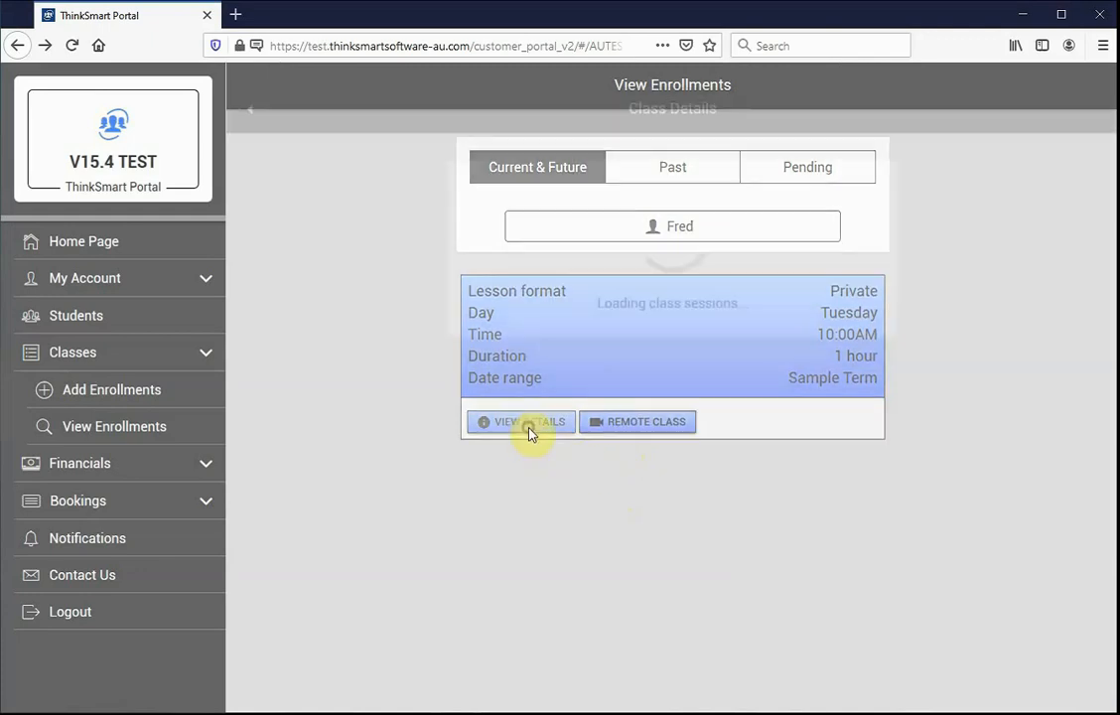
{"action": "left_click", "coordinate": [520, 421]}
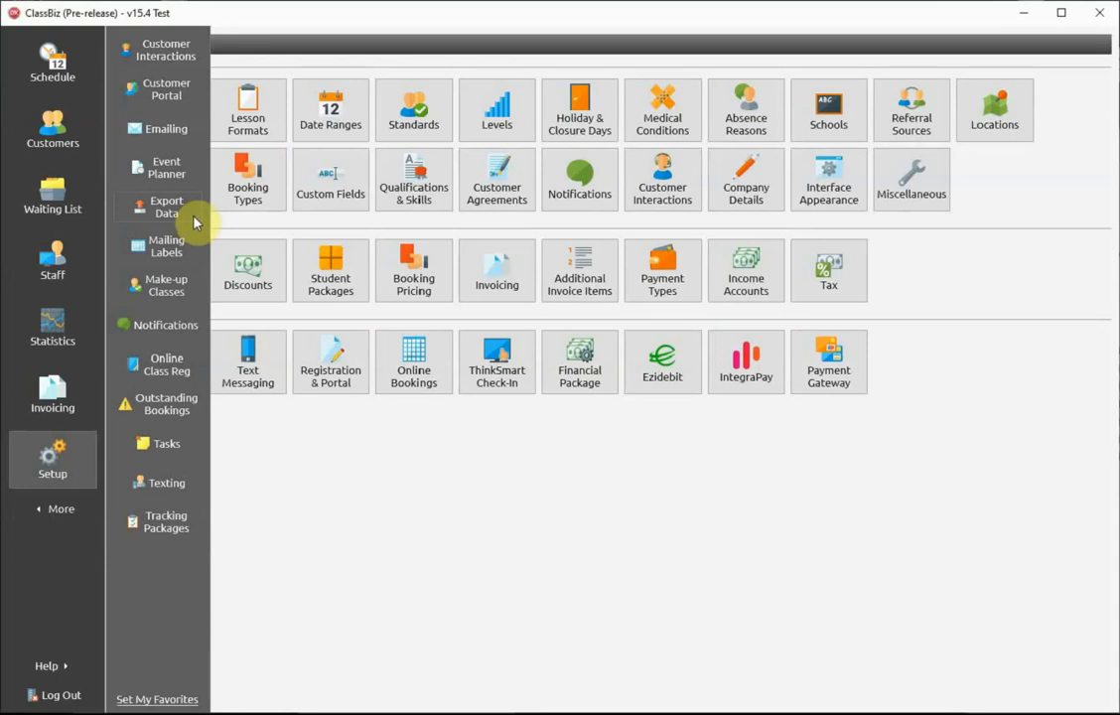
Step: Choose Classes as the export type in Export Data for the Sample Term range
{"action": "left_click", "coordinate": [167, 206]}
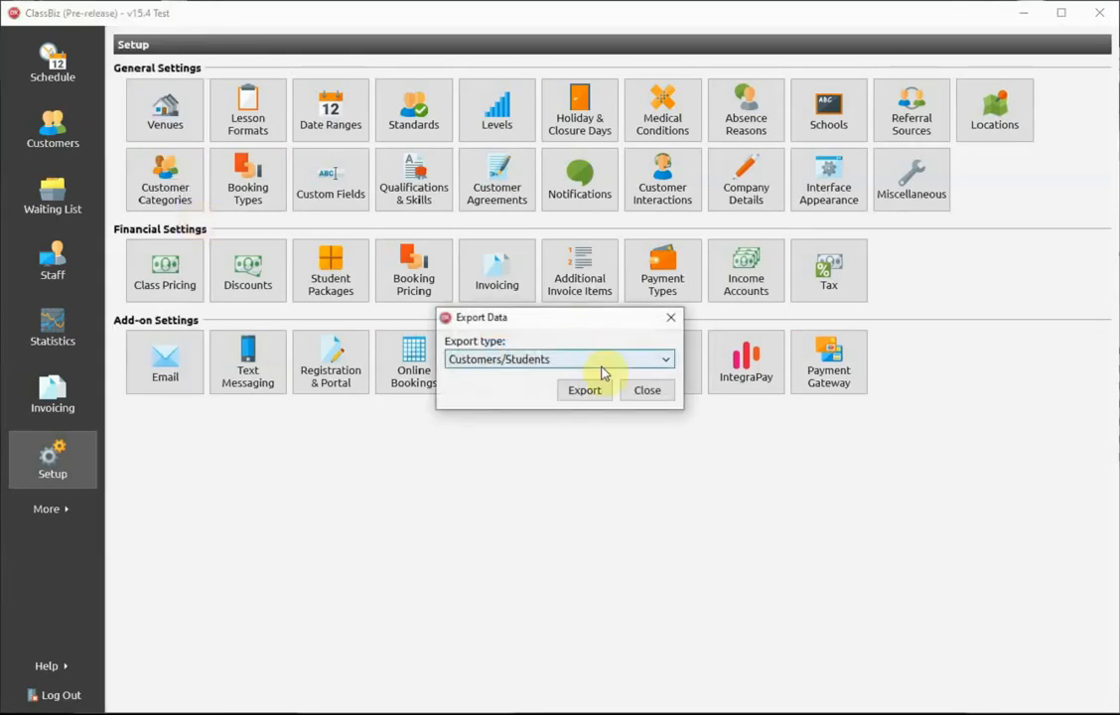
{"action": "left_click", "coordinate": [560, 358]}
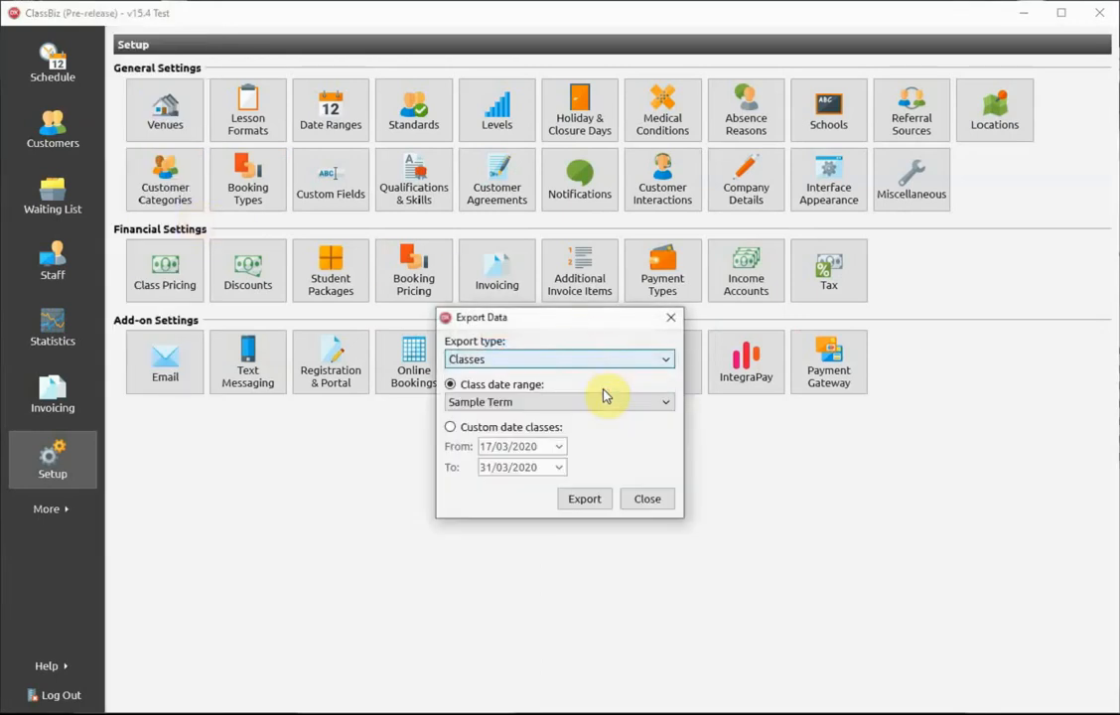
{"action": "mouse_move", "coordinate": [665, 449]}
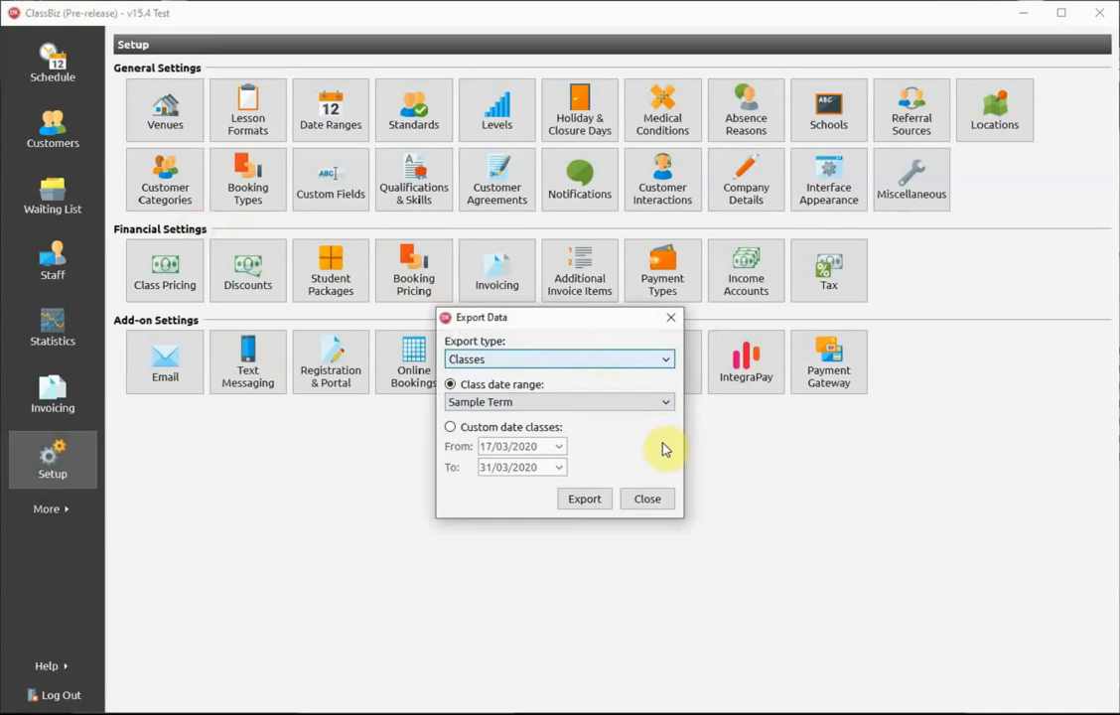